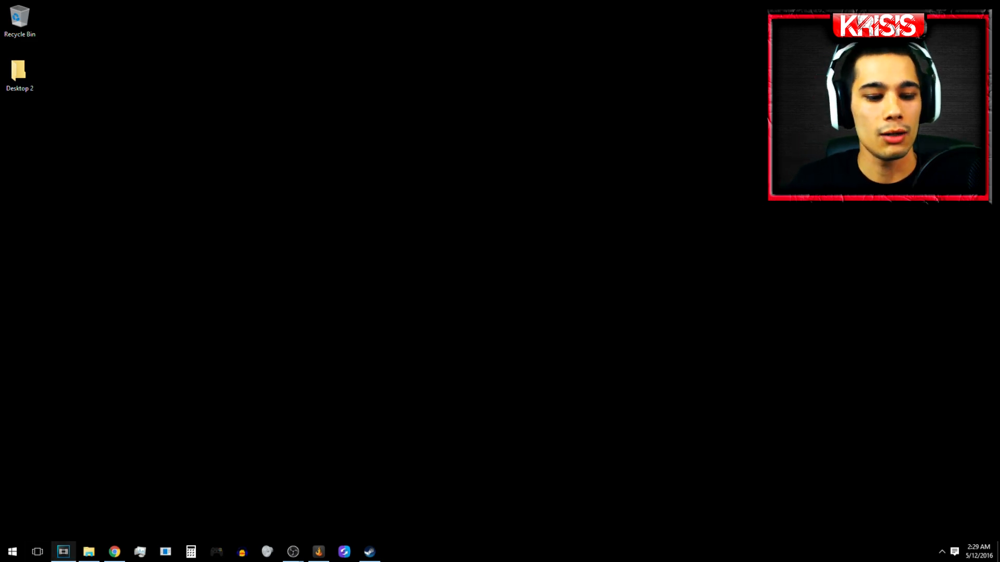
Bring up the Start menu from the taskbar
left_click(12, 550)
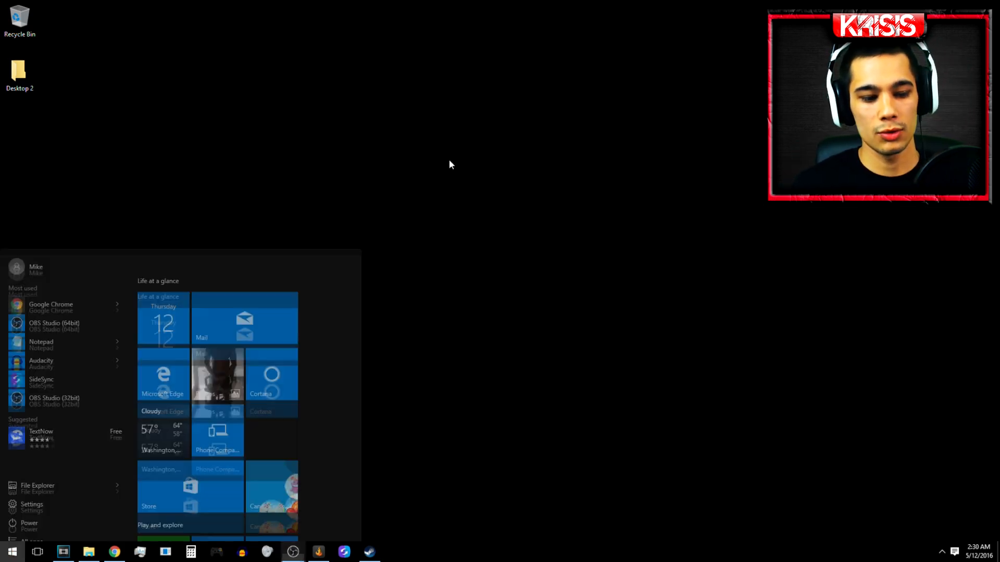
Search 'contro' for Control Panel and reach the One System Care Gaming plan settings via Hardware and Sound > Power Options
type("contro")
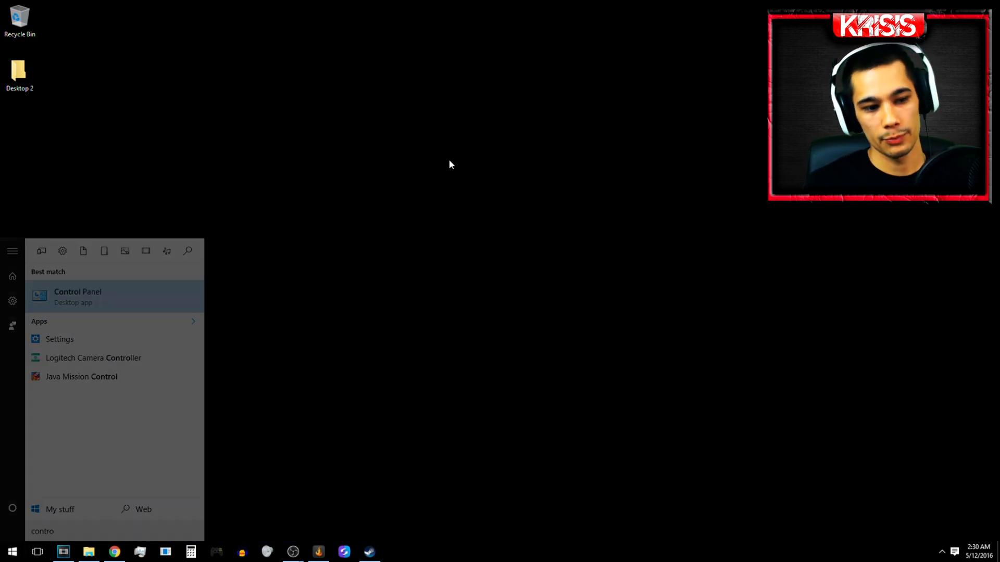
left_click(77, 296)
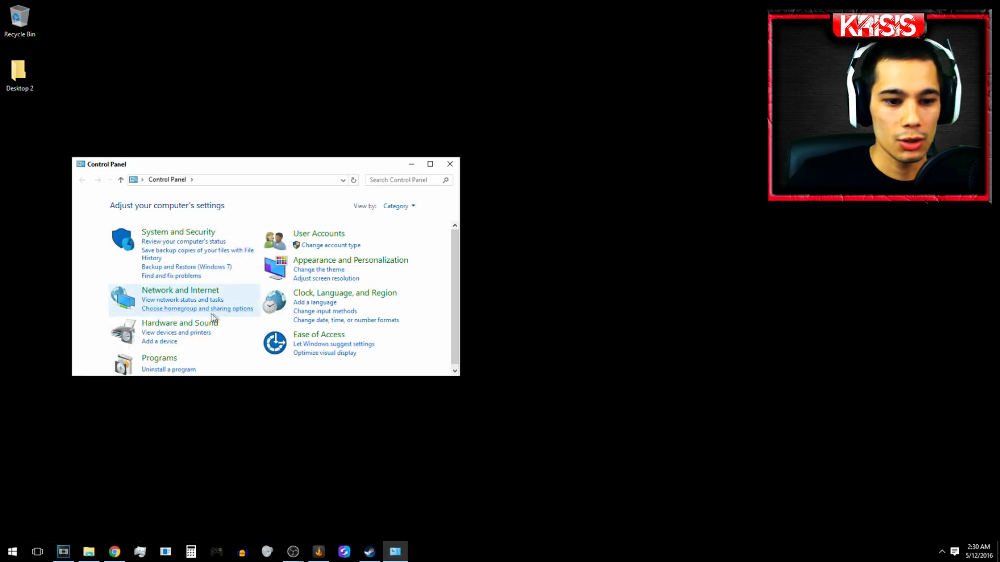
mouse_move(179, 323)
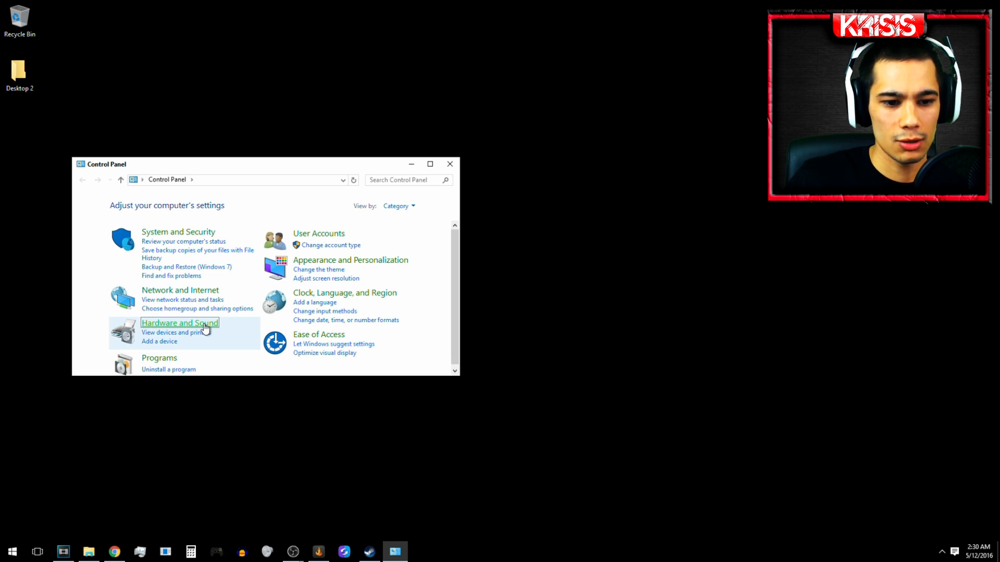
left_click(180, 323)
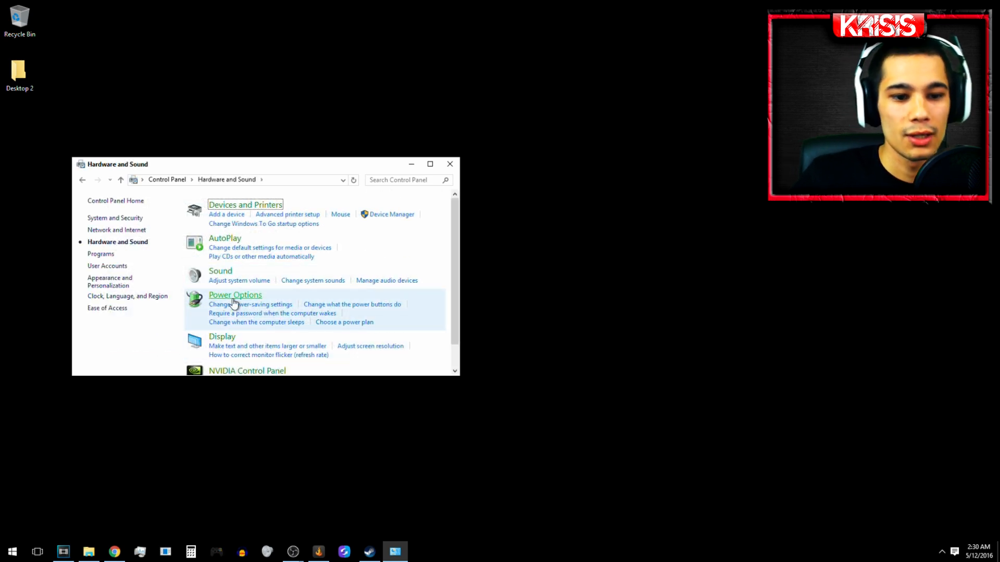
left_click(236, 295)
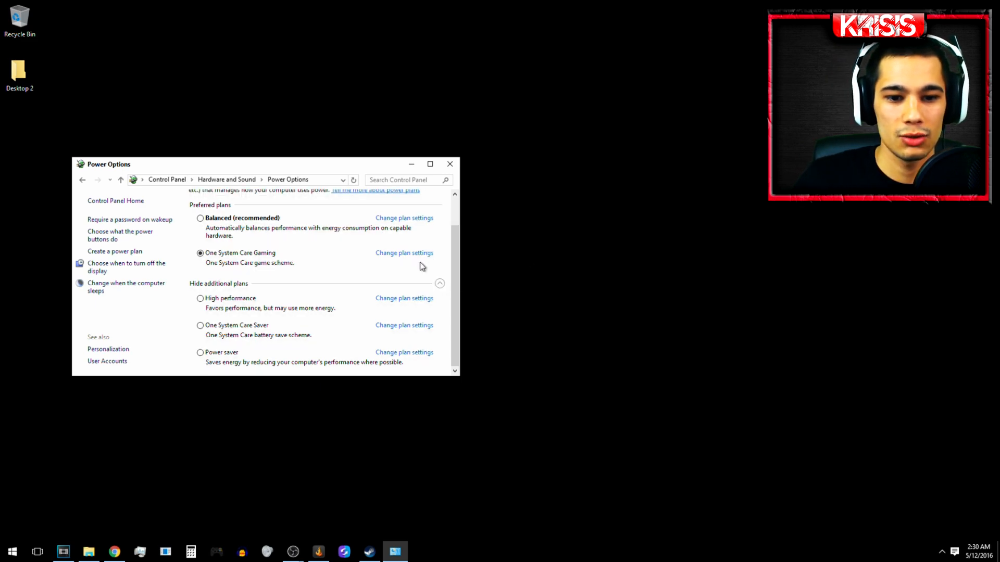
left_click(404, 252)
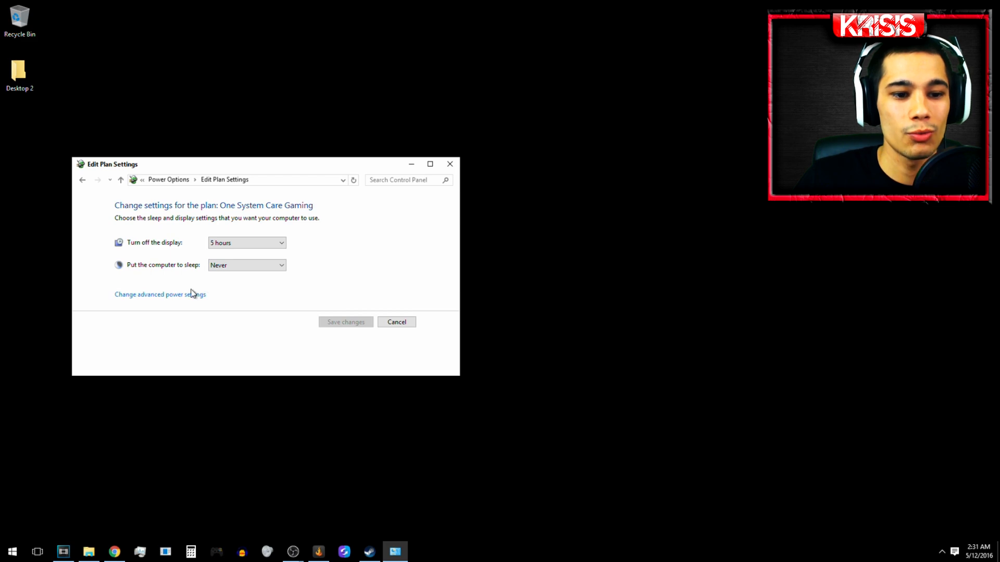
In advanced power settings, set USB settings > USB selective suspend to Disabled and close the plan settings window
left_click(160, 294)
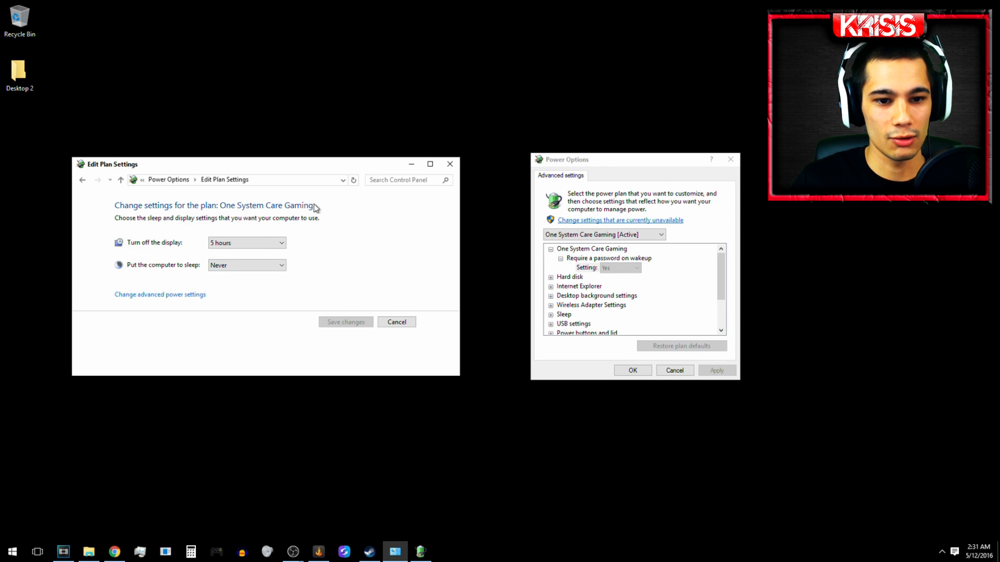
mouse_move(454, 259)
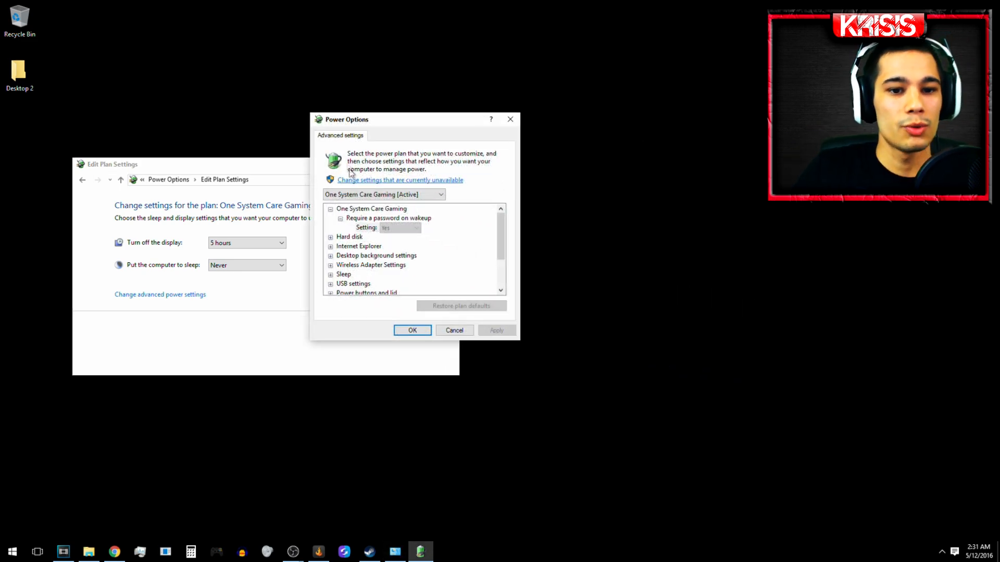
mouse_move(330, 287)
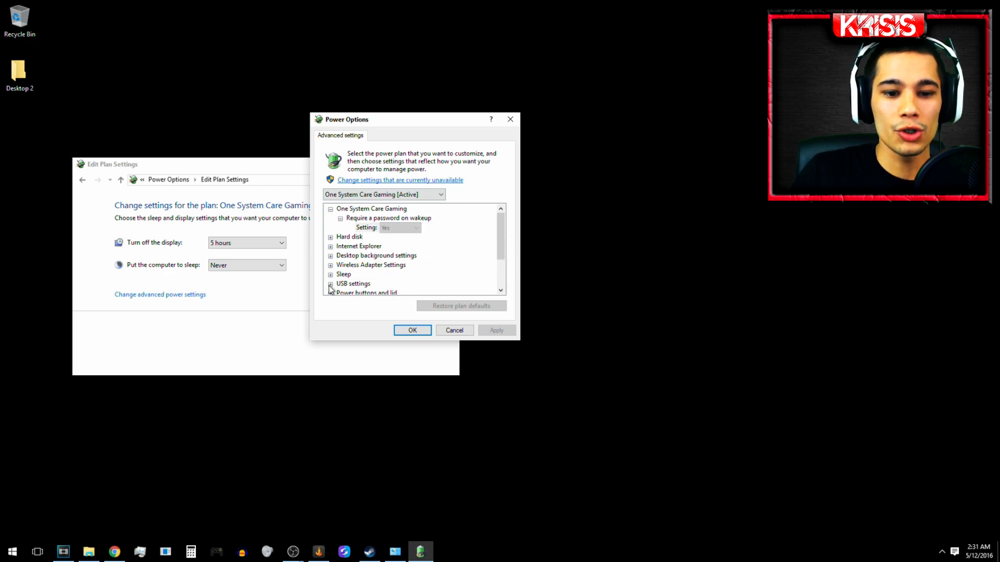
left_click(352, 283)
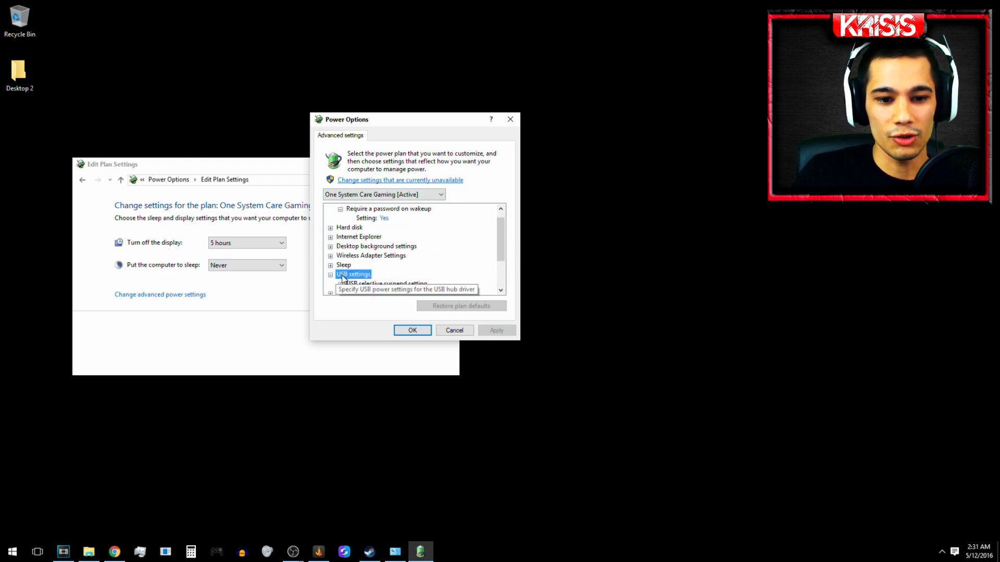
left_click(329, 275)
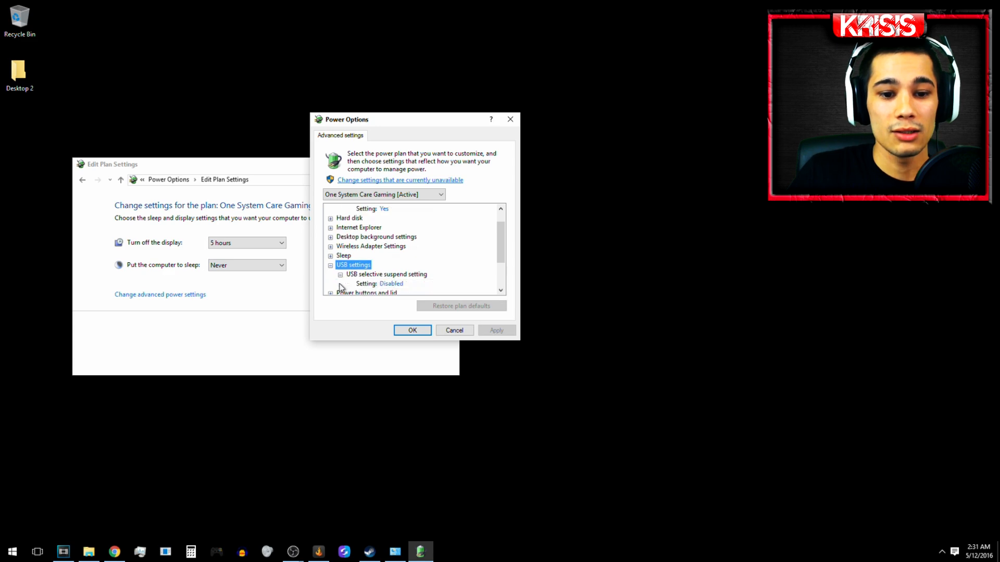
left_click(391, 284)
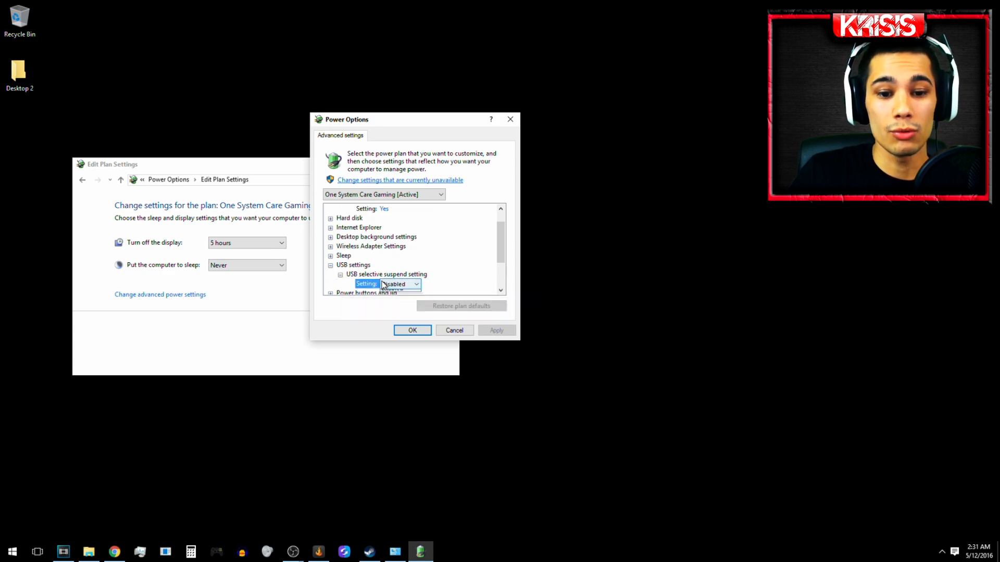
left_click(400, 283)
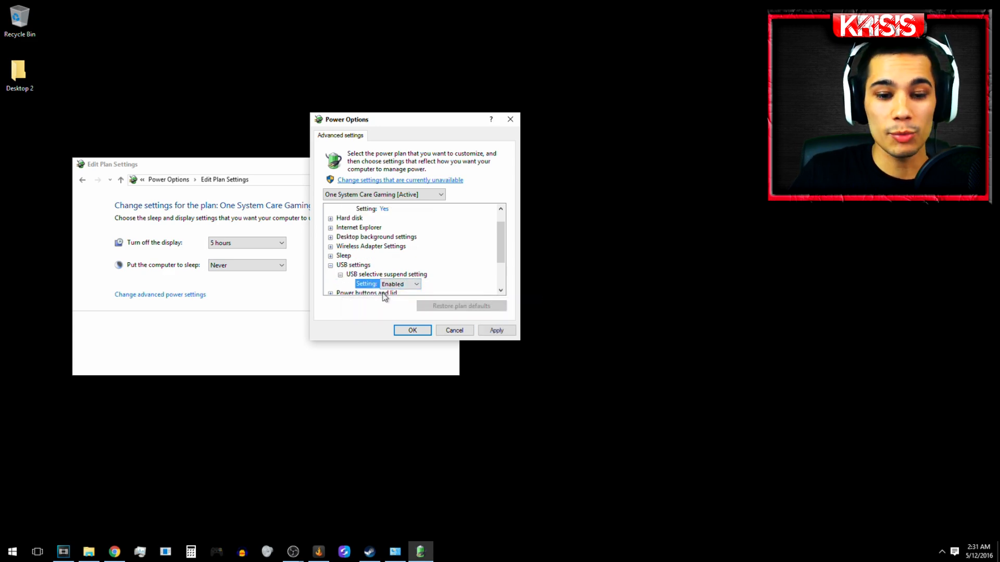
left_click(415, 283)
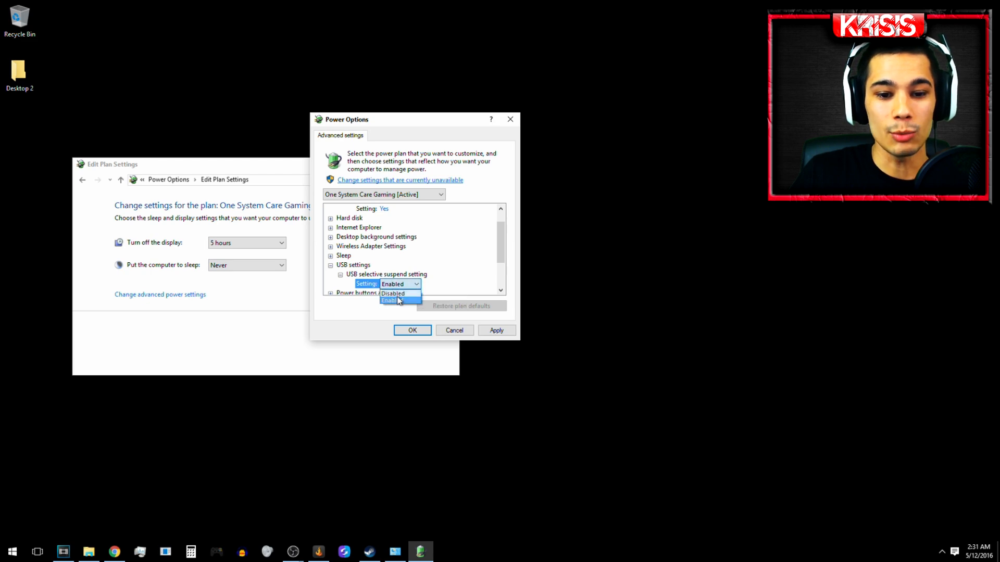
left_click(392, 294)
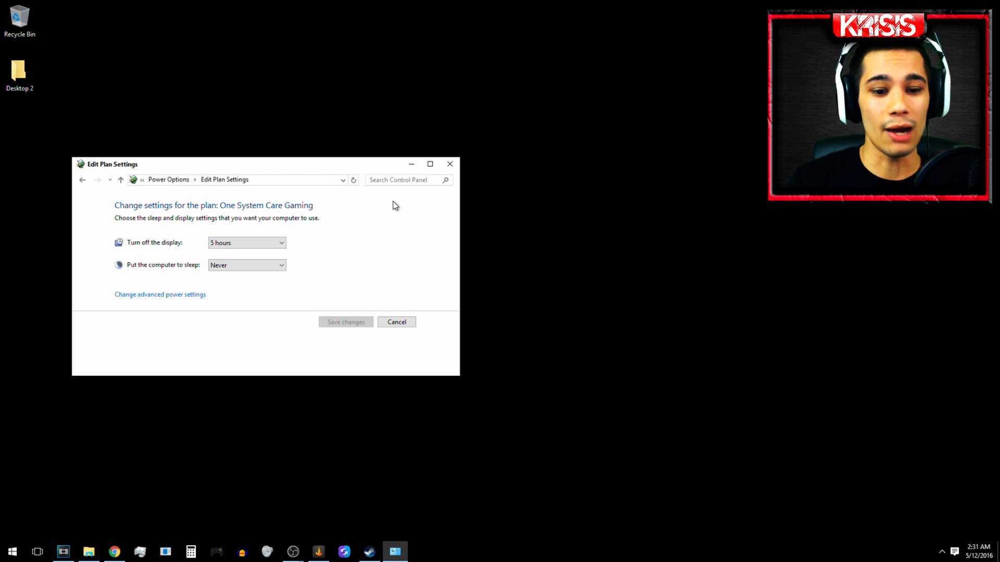
mouse_move(558, 191)
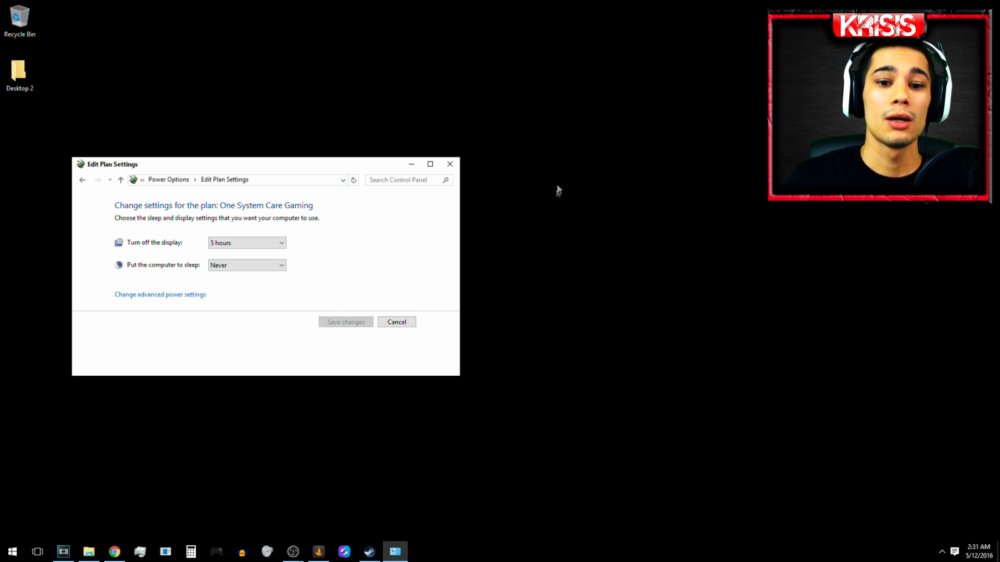
mouse_move(450, 172)
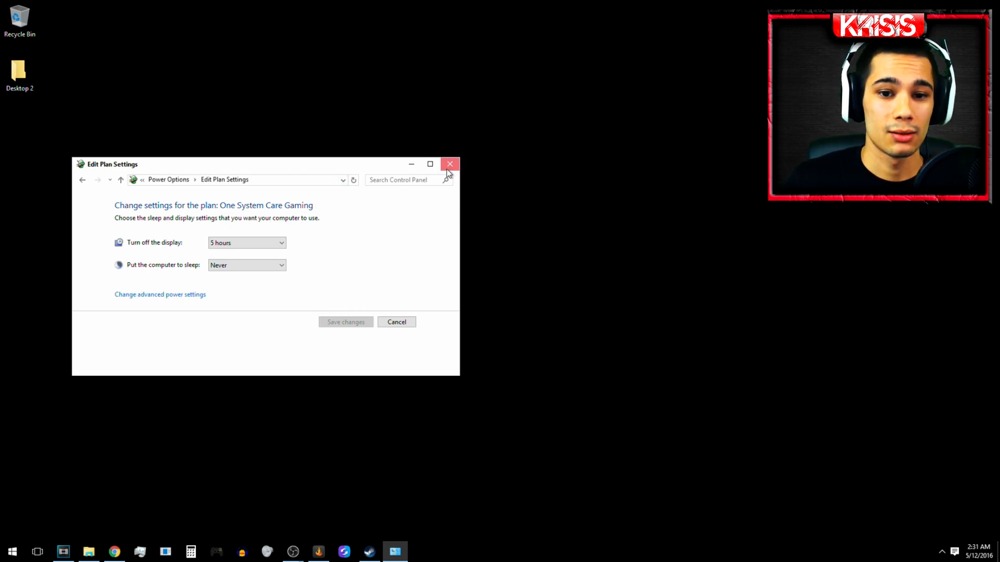
left_click(450, 164)
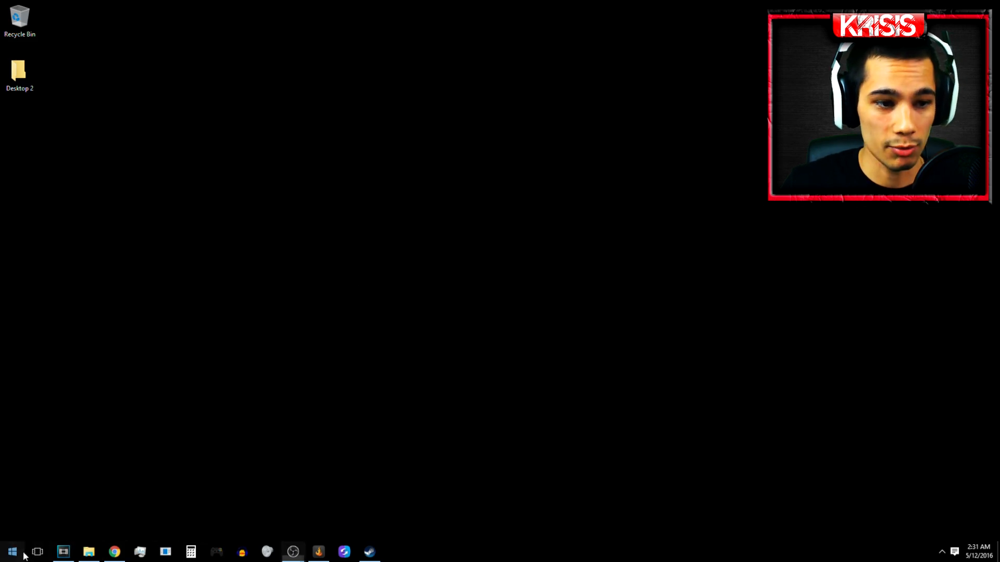
Search 'dev' to launch Device Manager and expand Human Interface Devices down to the USB Input Device entries
left_click(11, 552)
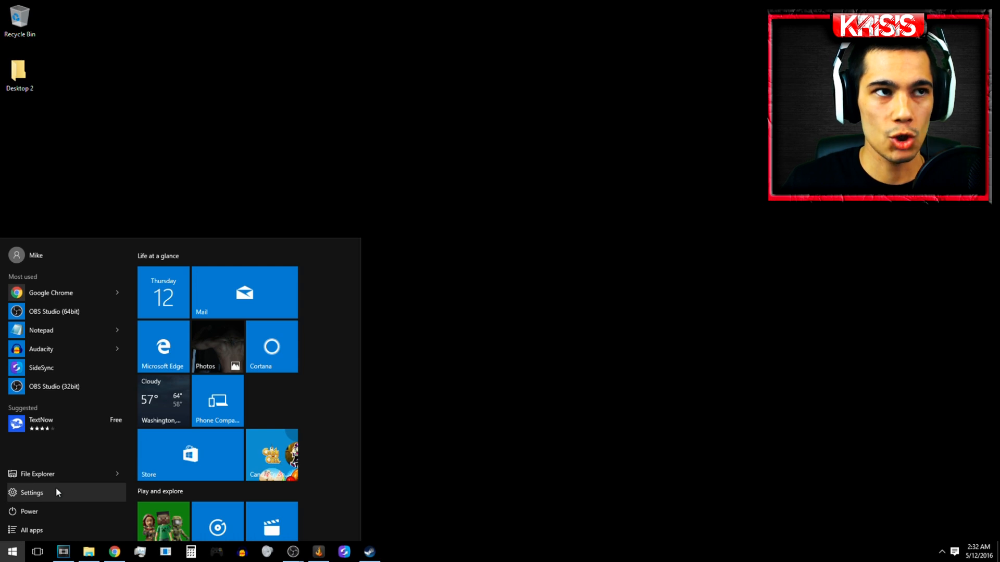
type("dev")
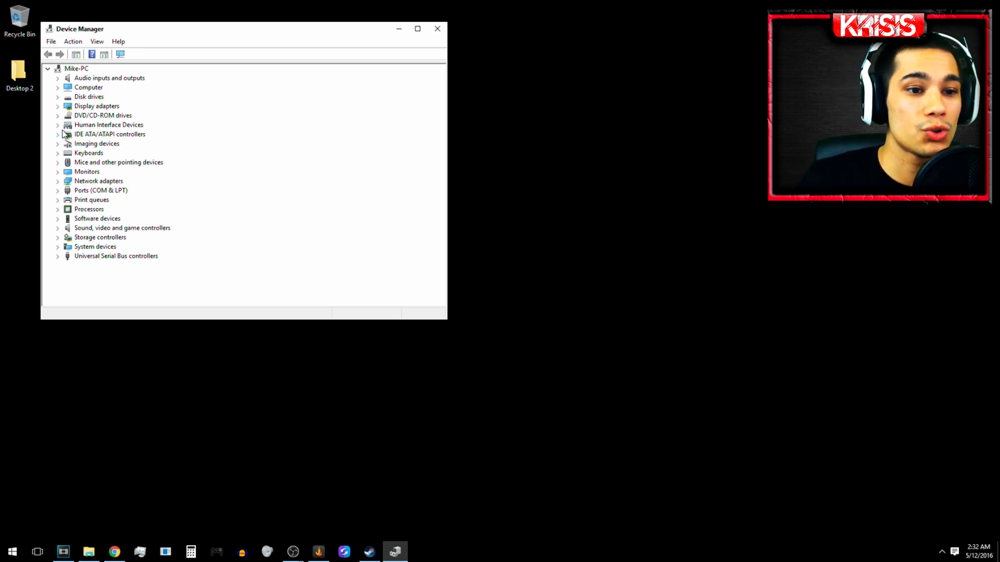
left_click(56, 125)
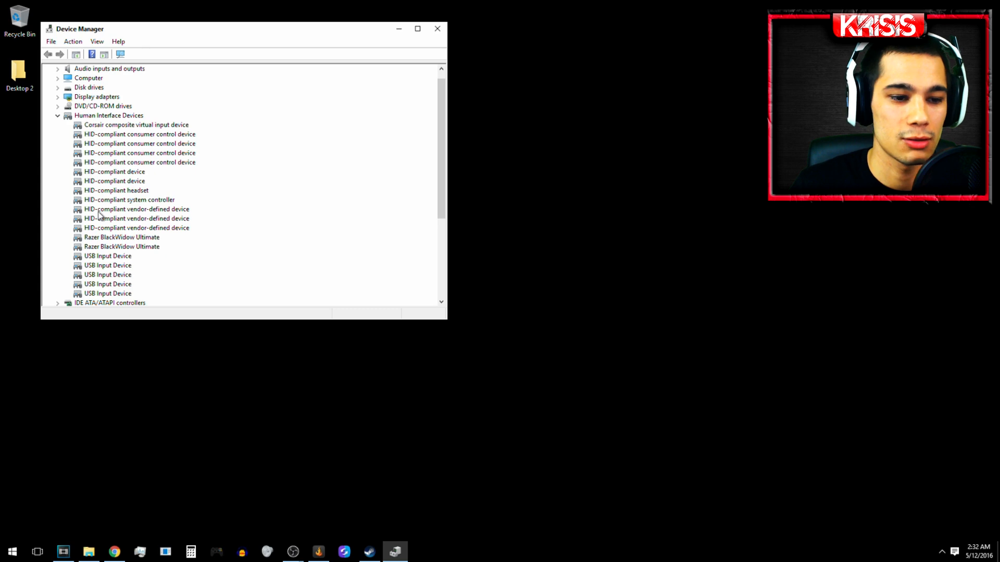
scroll("down", 3)
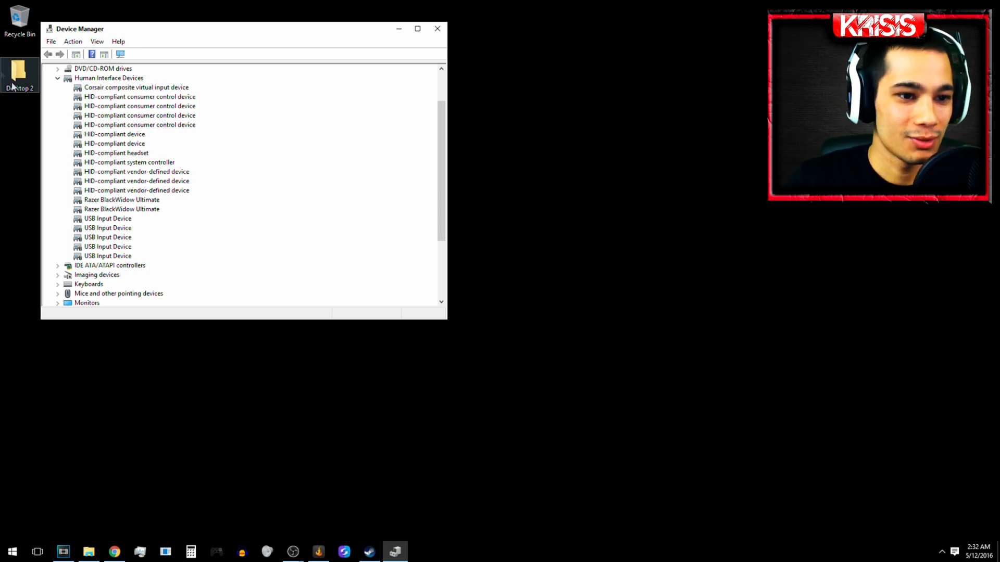
For the first USB Input Device, clear 'Allow the computer to turn off this device' under Power Management and apply
right_click(108, 218)
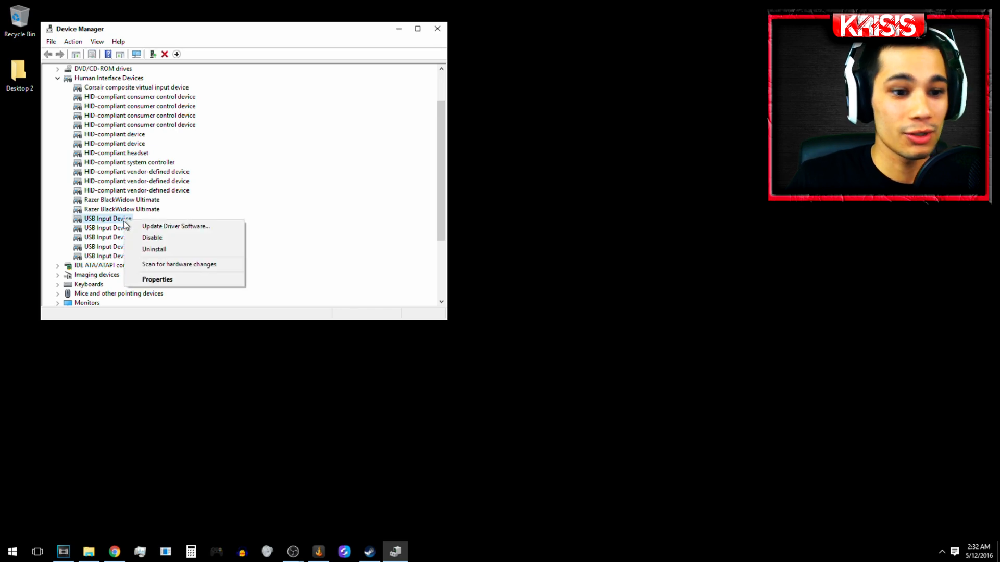
left_click(157, 279)
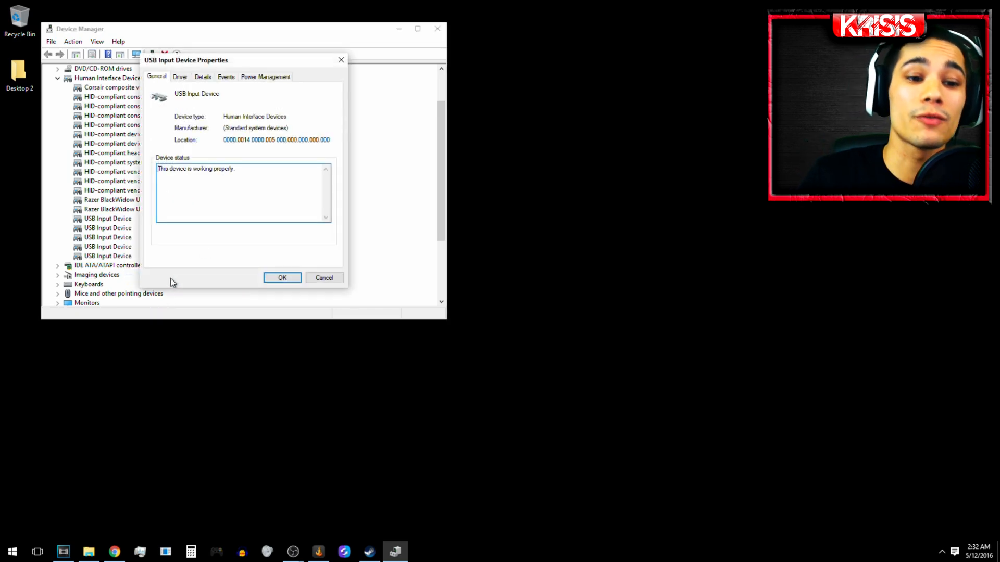
left_click(265, 77)
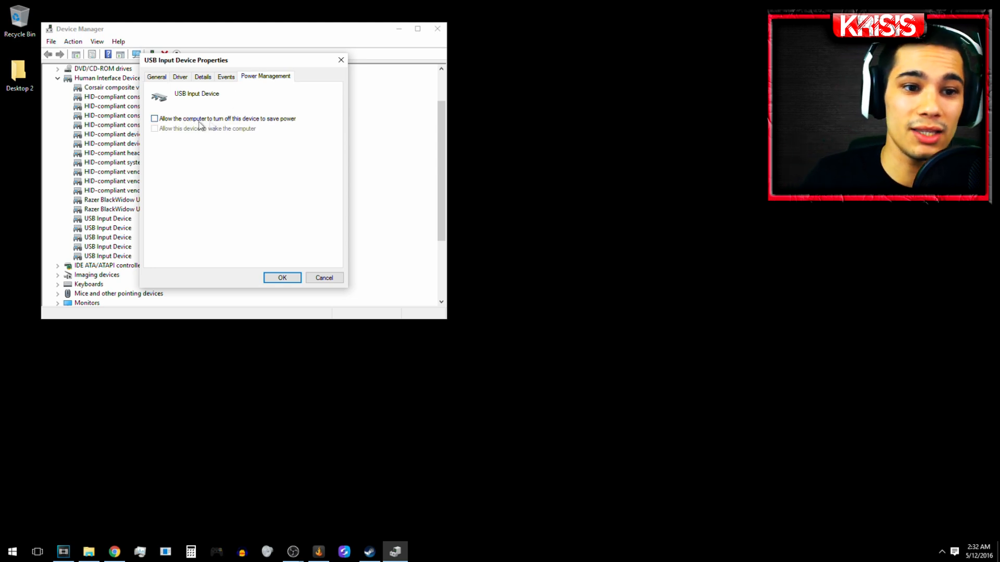
left_click(154, 119)
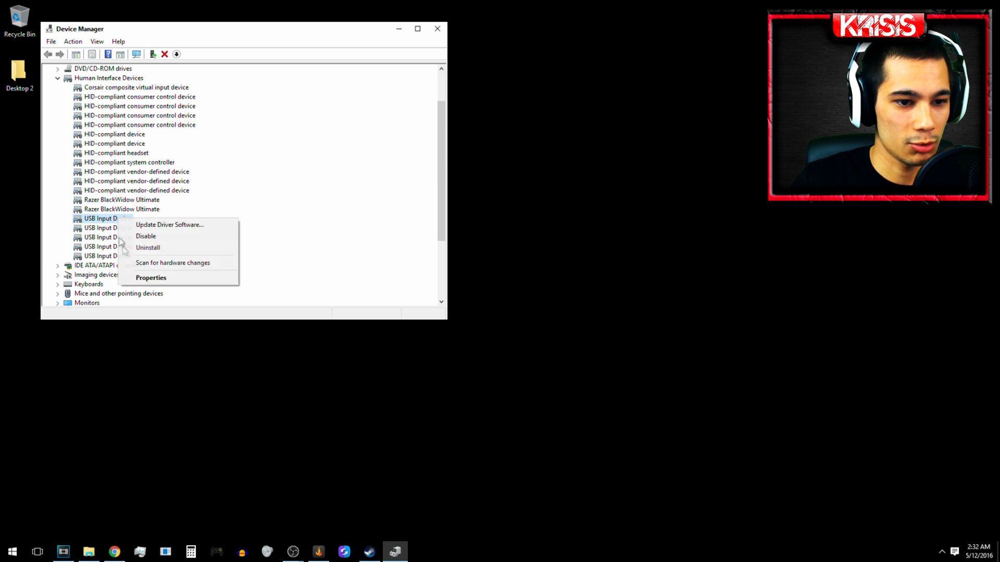
left_click(150, 277)
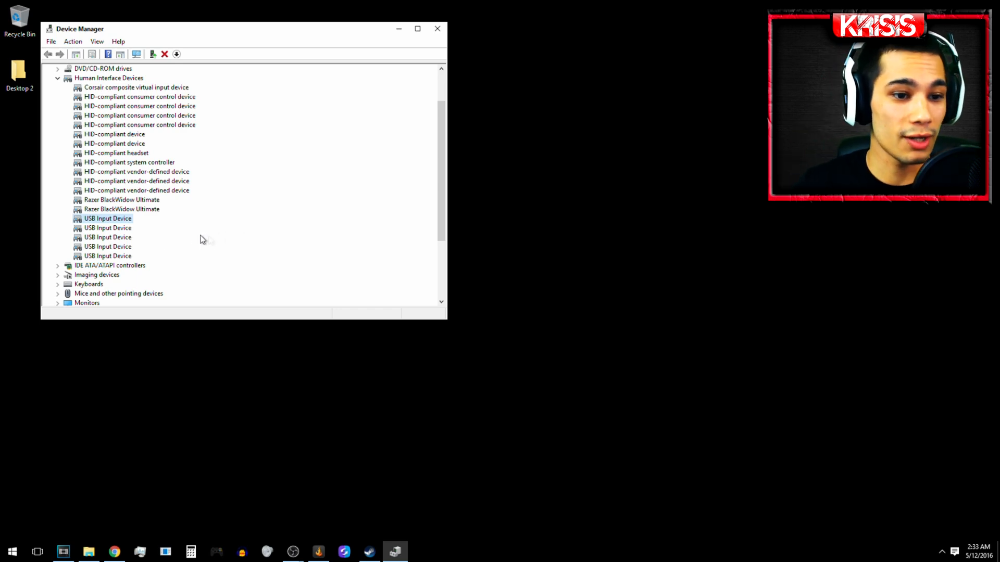
Bring up the second USB Input Device's properties and its Power Management settings to repeat the change
right_click(108, 227)
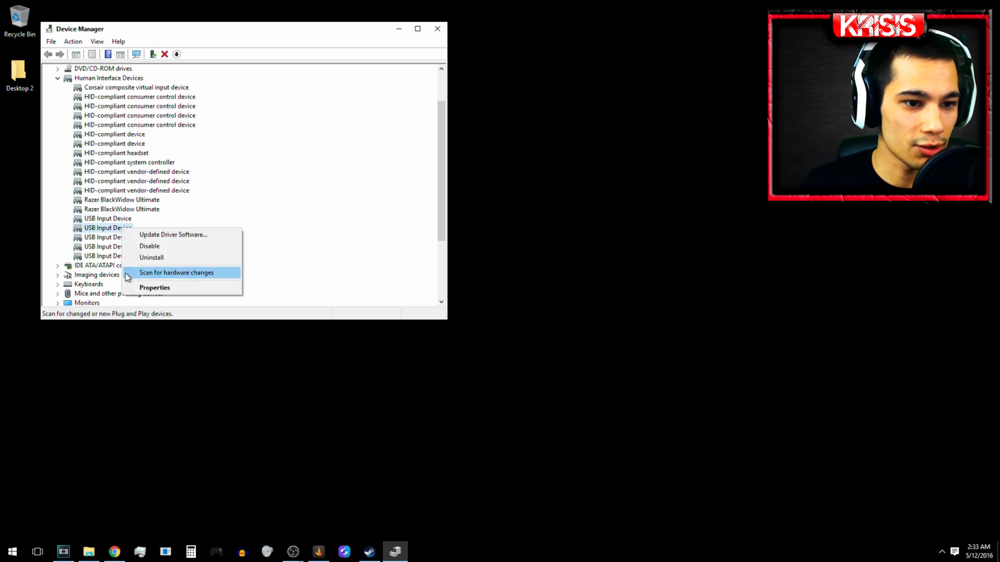
left_click(154, 287)
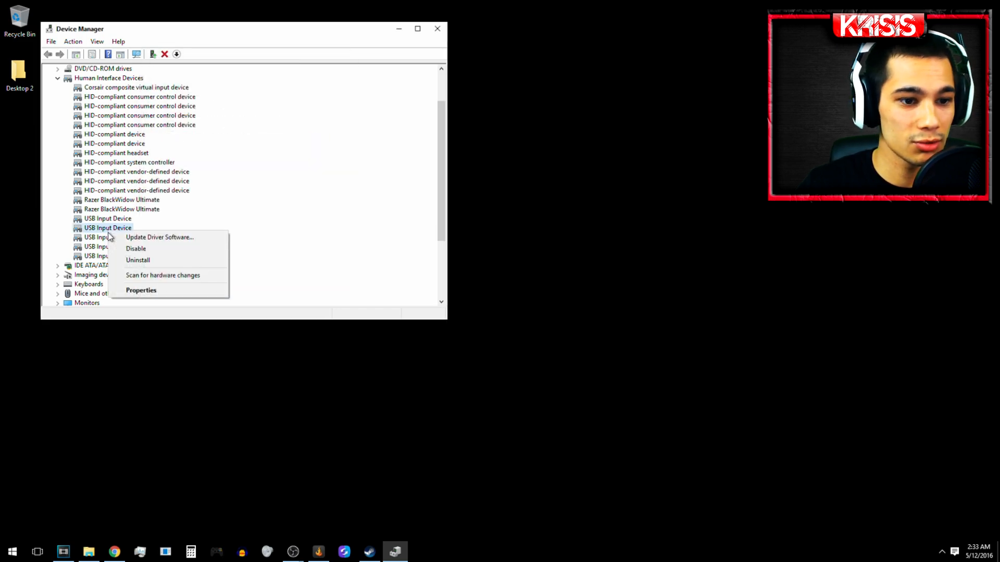
left_click(142, 290)
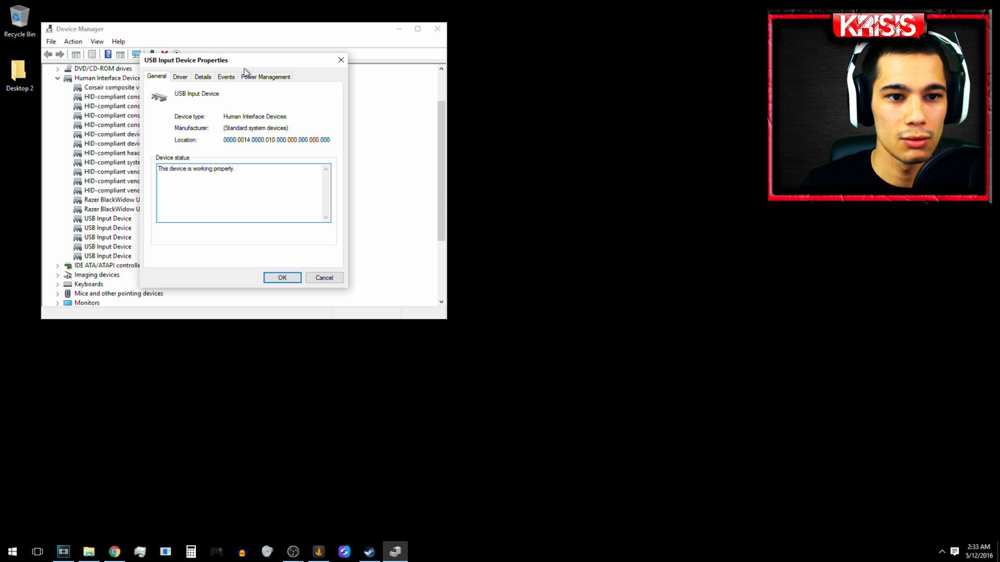
left_click(282, 277)
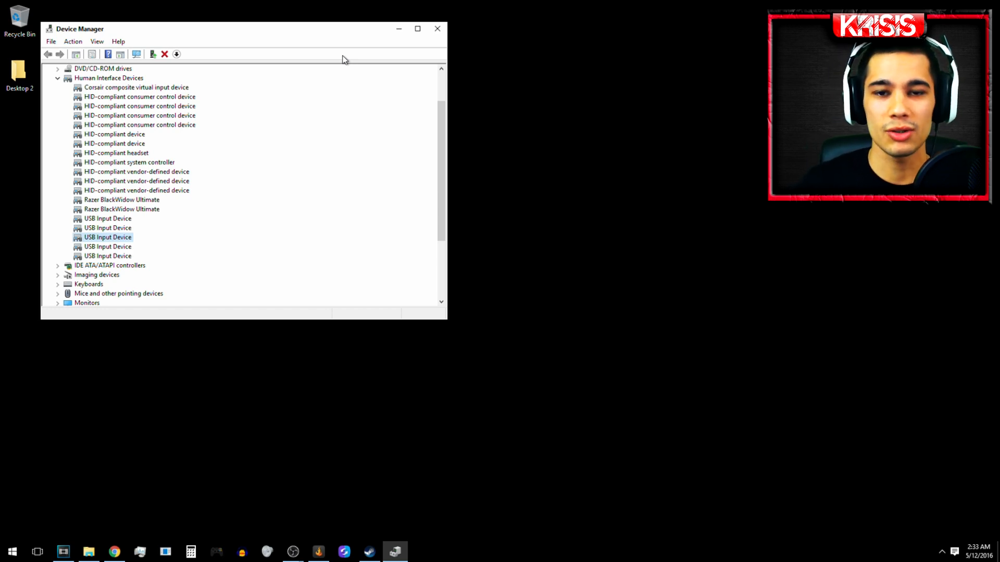
mouse_move(237, 35)
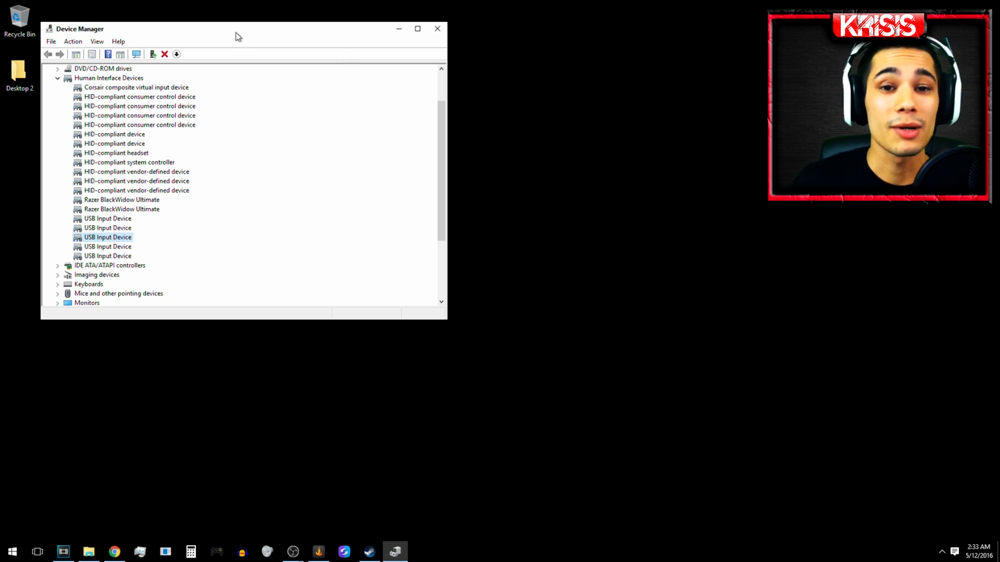
mouse_move(339, 4)
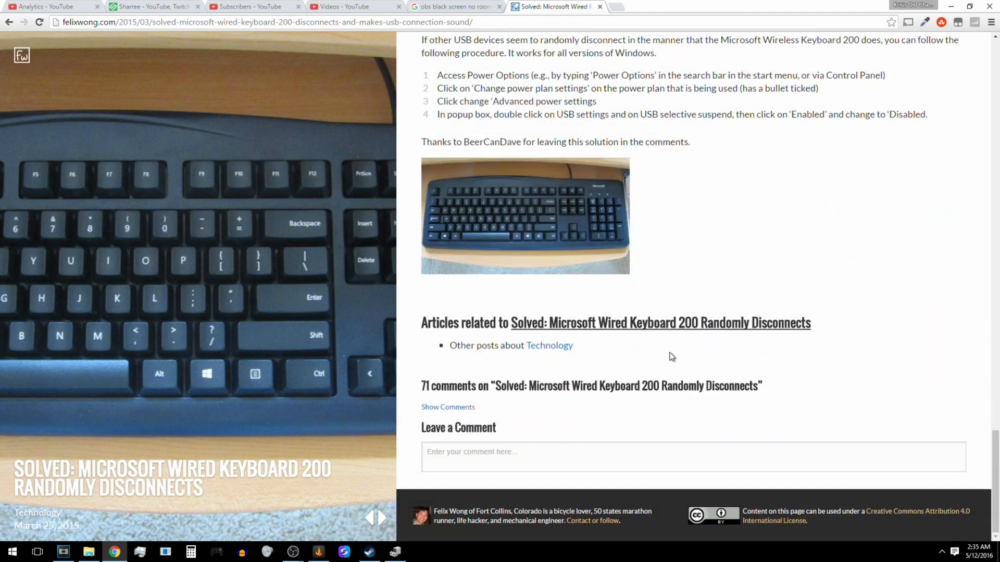
scroll("down", 3)
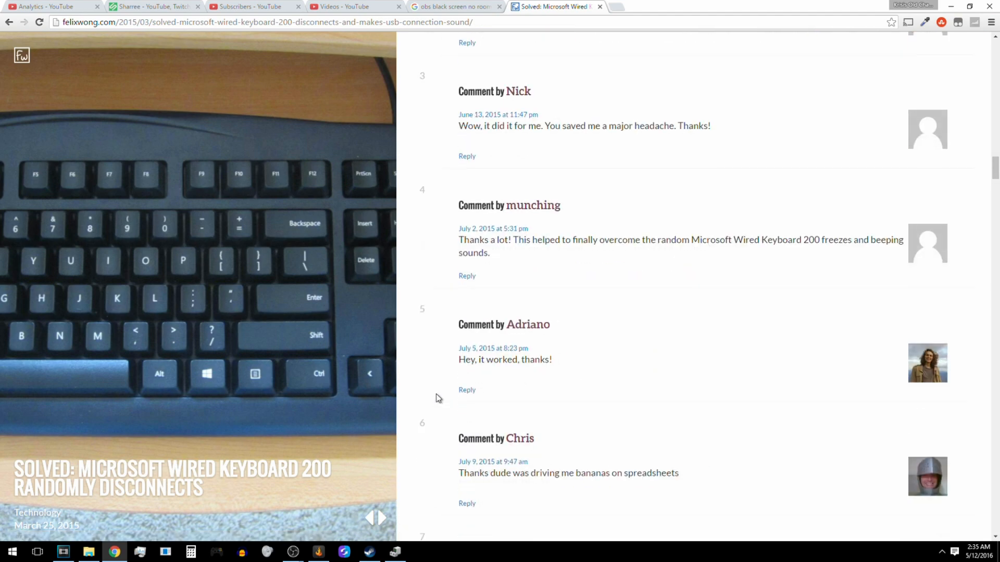
scroll("down", 3)
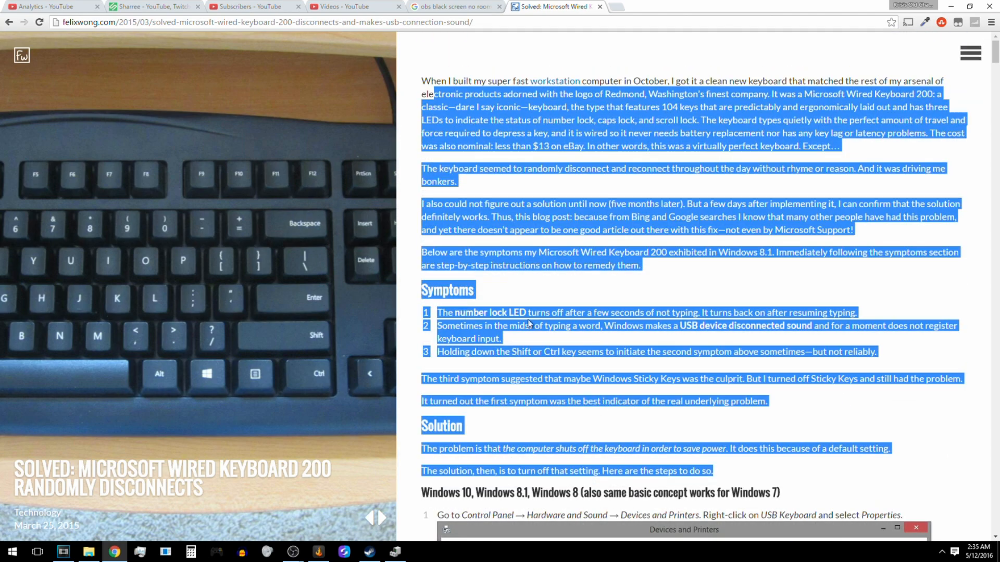
scroll("down", 3)
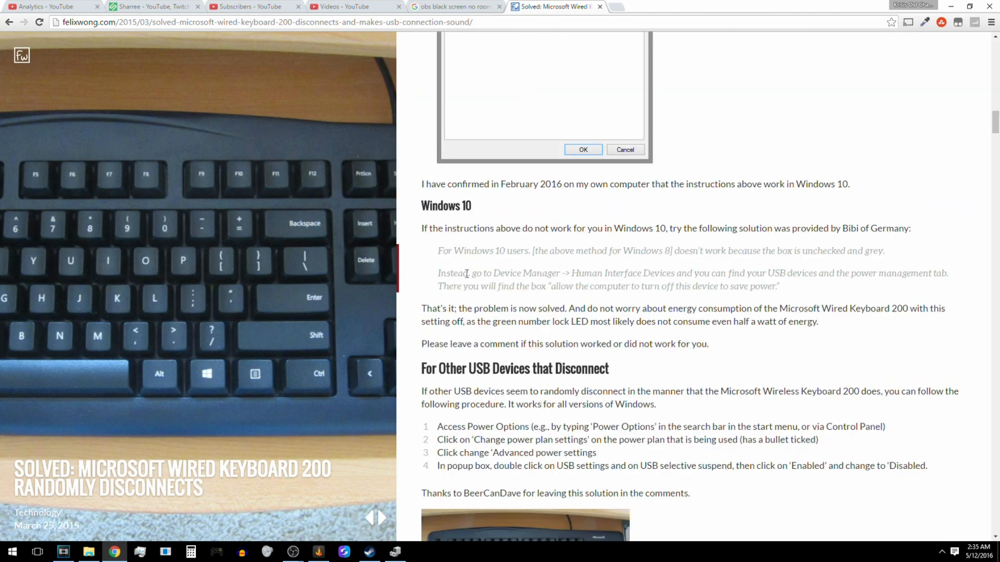
left_click_drag(436, 251, 779, 285)
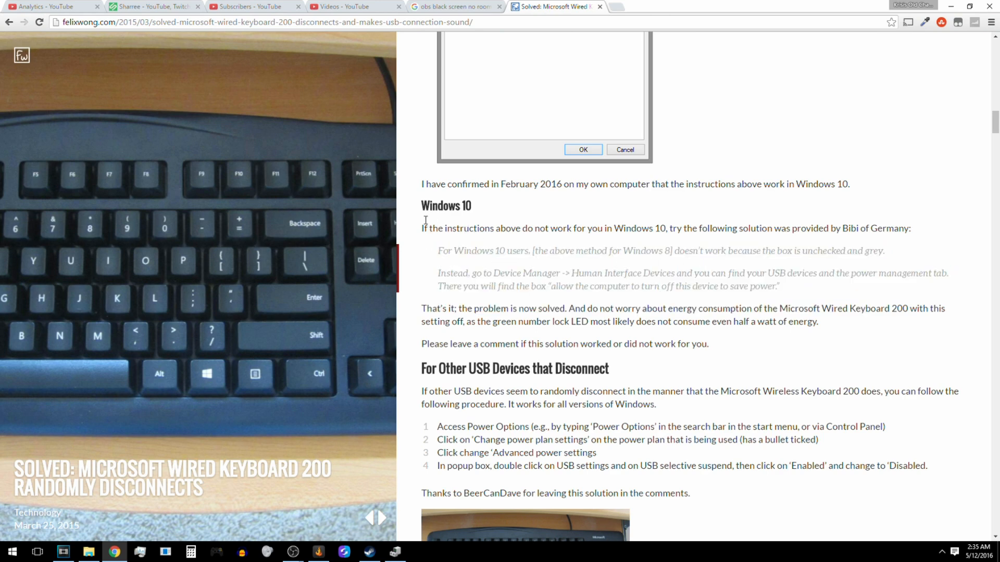
left_click_drag(422, 228, 692, 251)
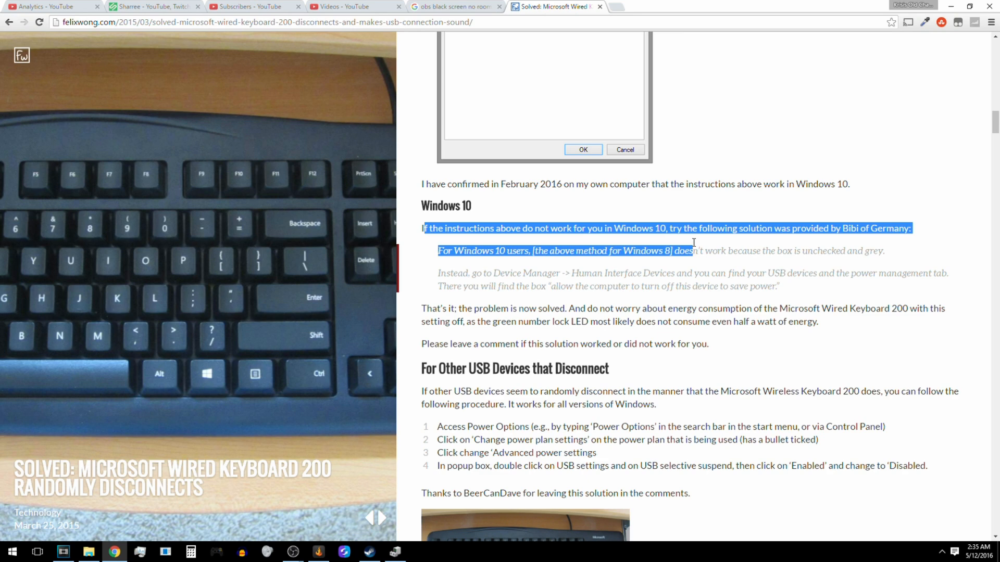
mouse_move(684, 246)
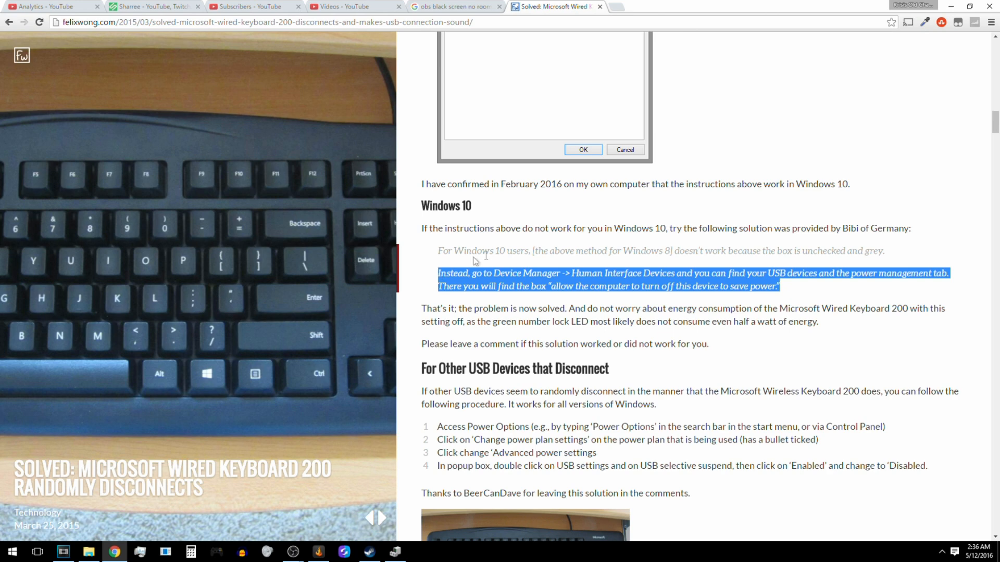
mouse_move(700, 308)
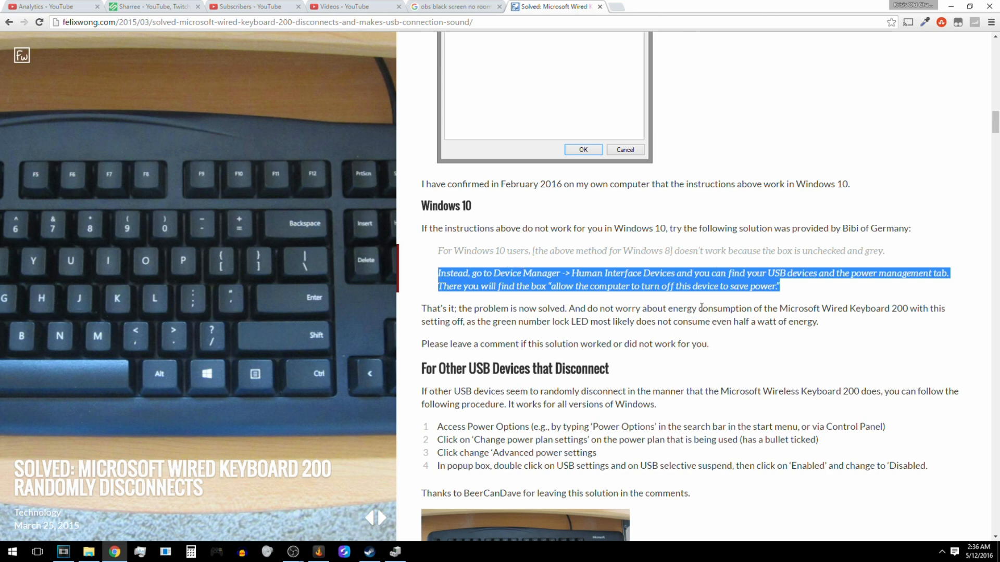
left_click(721, 223)
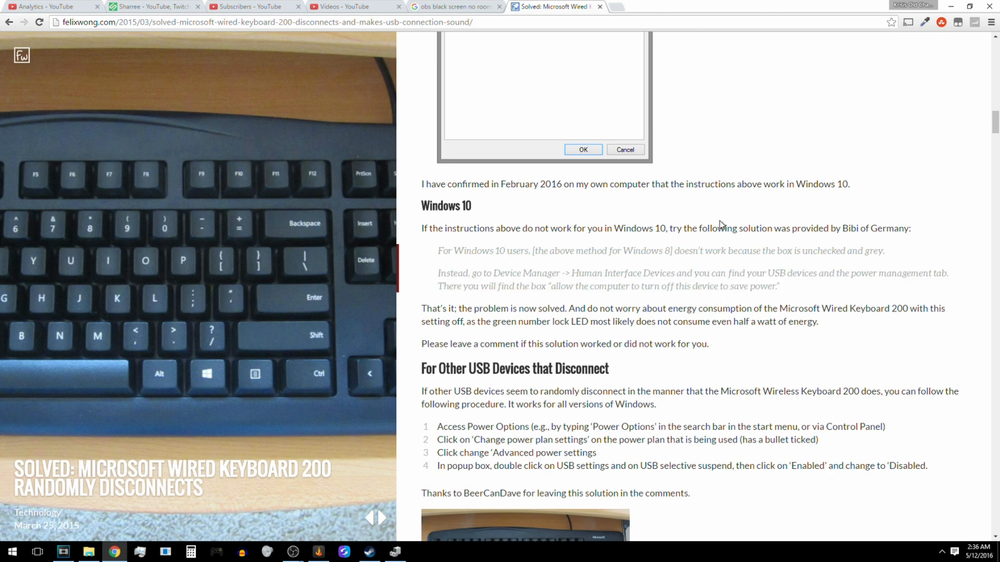